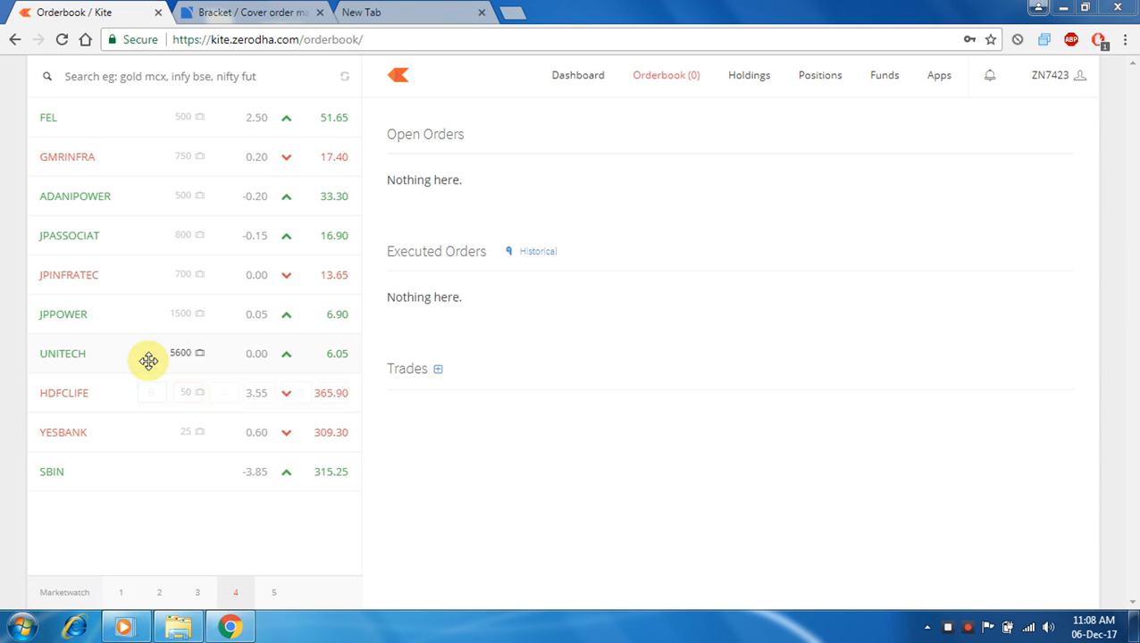
# Start a buy order for one UNITECH share from the marketwatch.
pyautogui.click(150, 354)
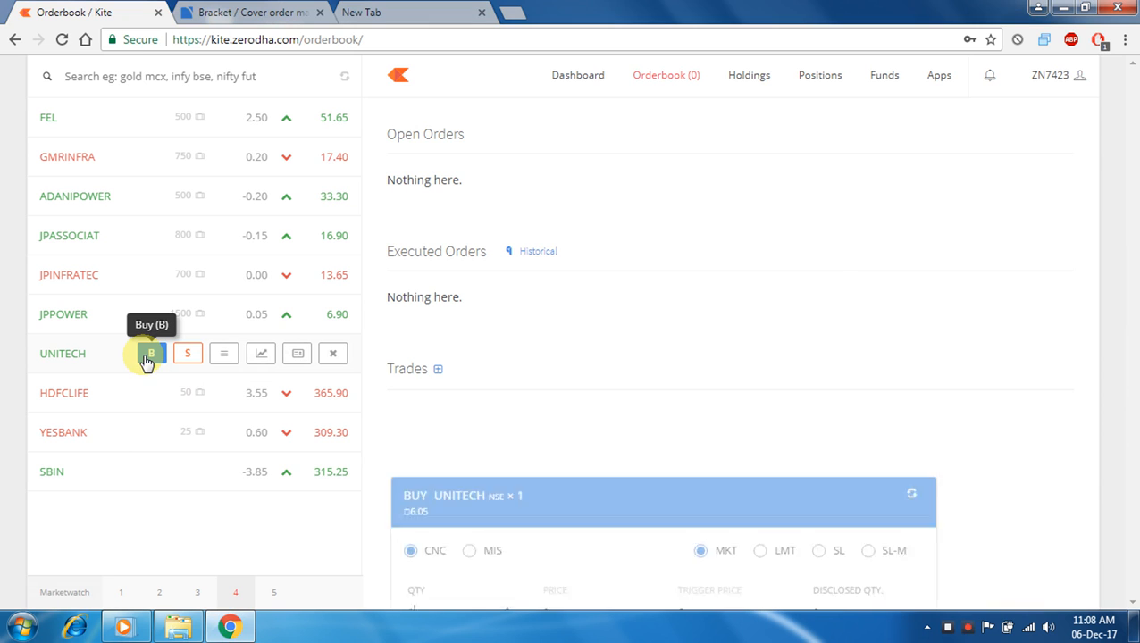
pyautogui.click(151, 354)
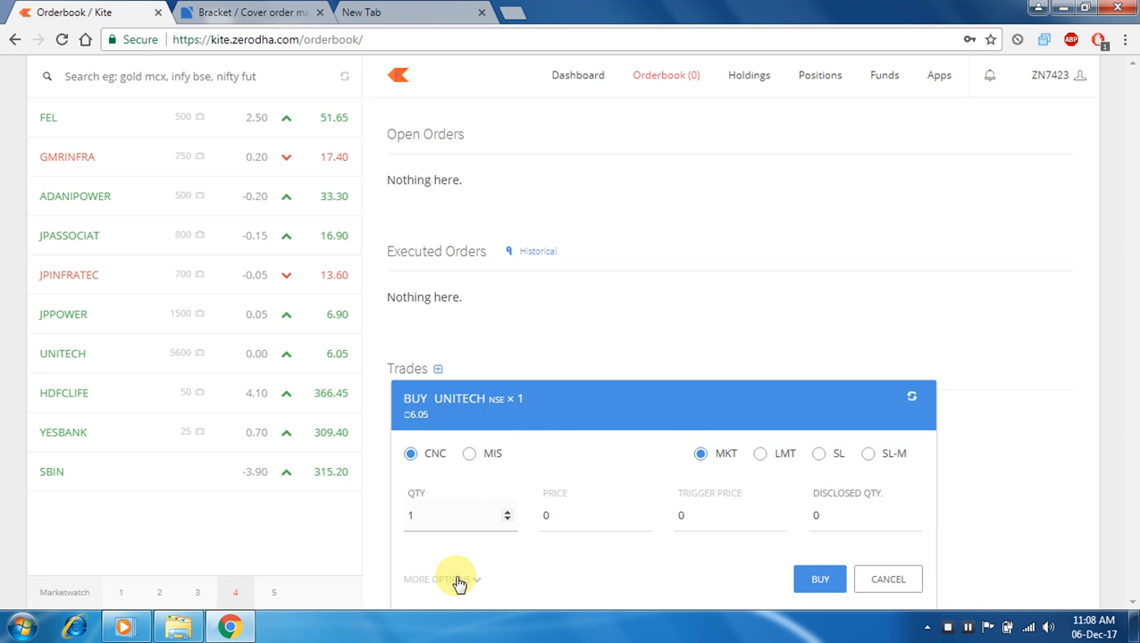
# Reveal the REGULAR/BO/CO/AMO variety and DAY/IOC validity choices for the UNITECH buy.
pyautogui.click(438, 579)
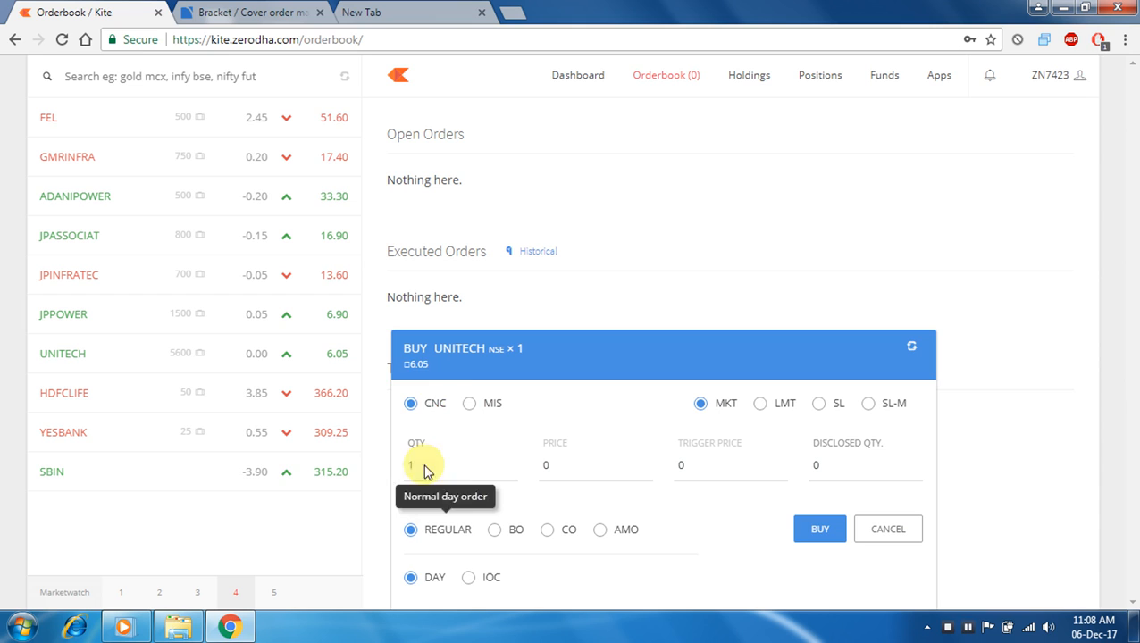
pyautogui.moveTo(411, 404)
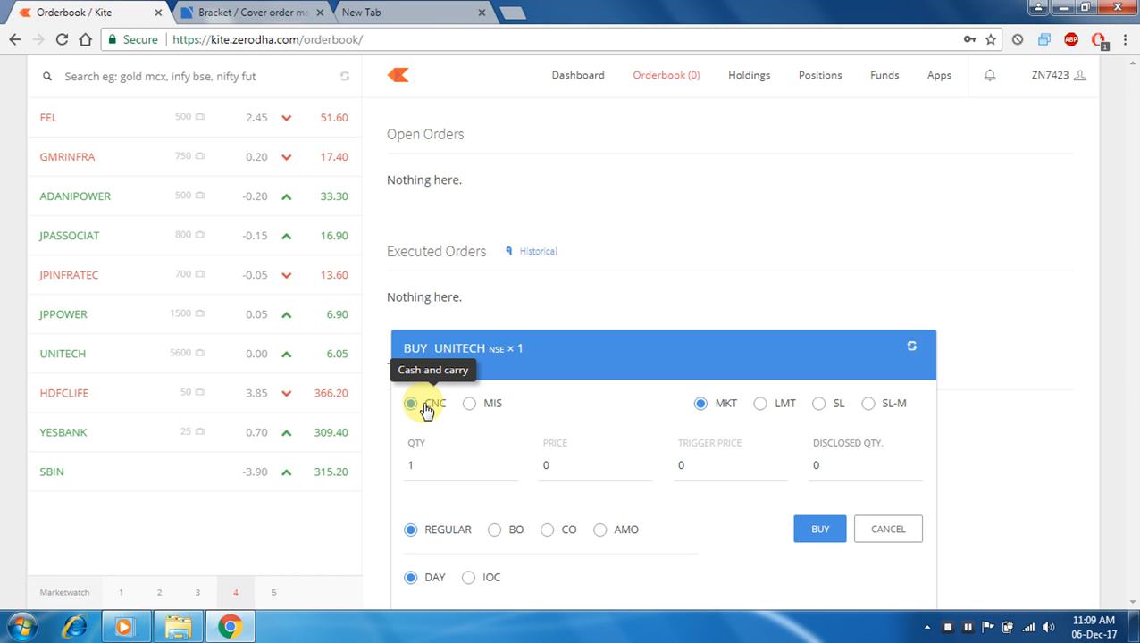
pyautogui.moveTo(725, 404)
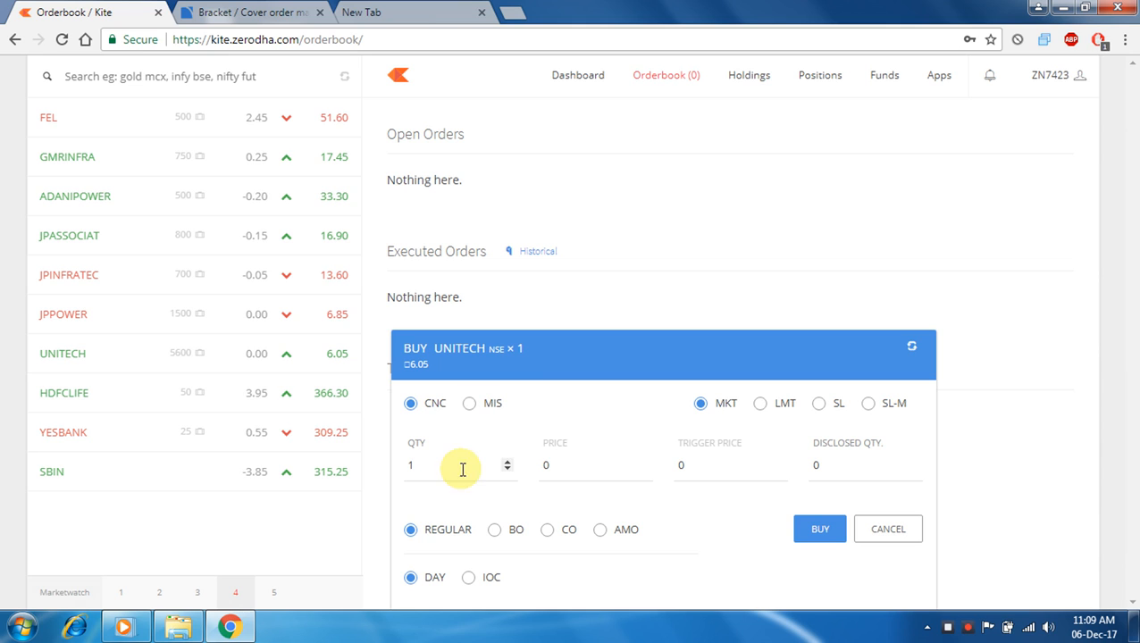
pyautogui.moveTo(469, 404)
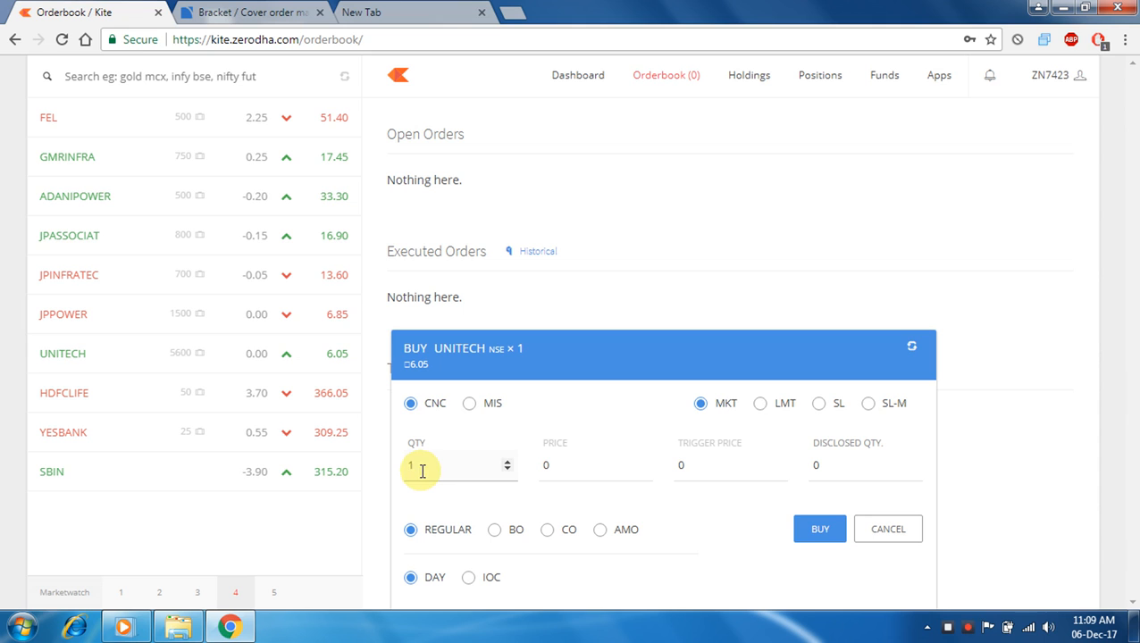
pyautogui.moveTo(701, 404)
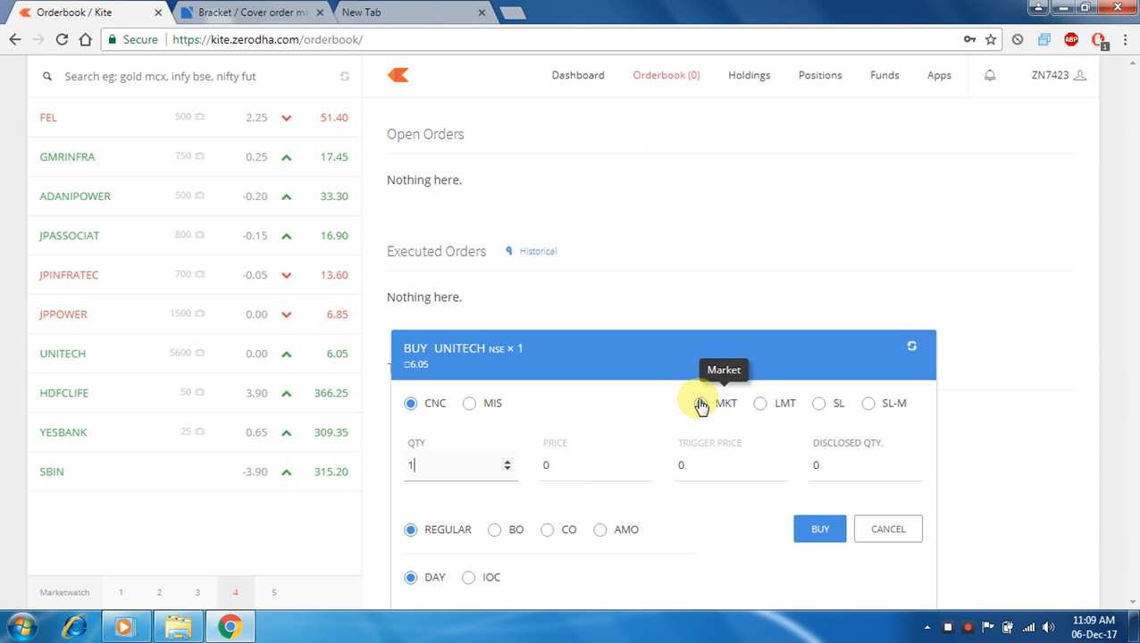
# Make the UNITECH buy a LMT order with the price set to 6.00.
pyautogui.click(760, 404)
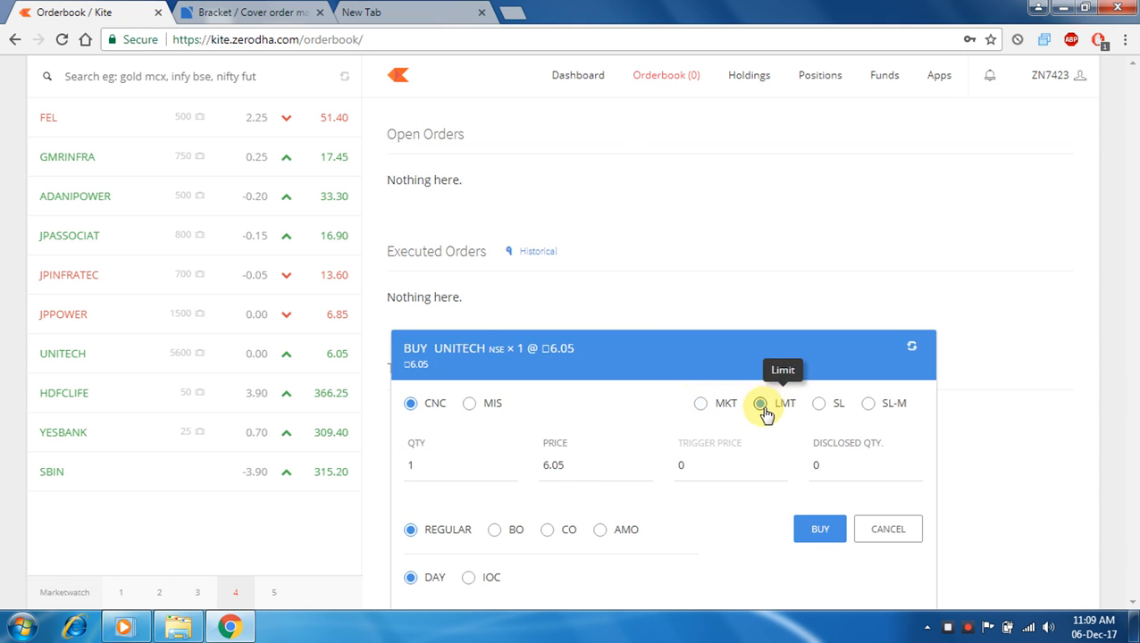
pyautogui.click(760, 404)
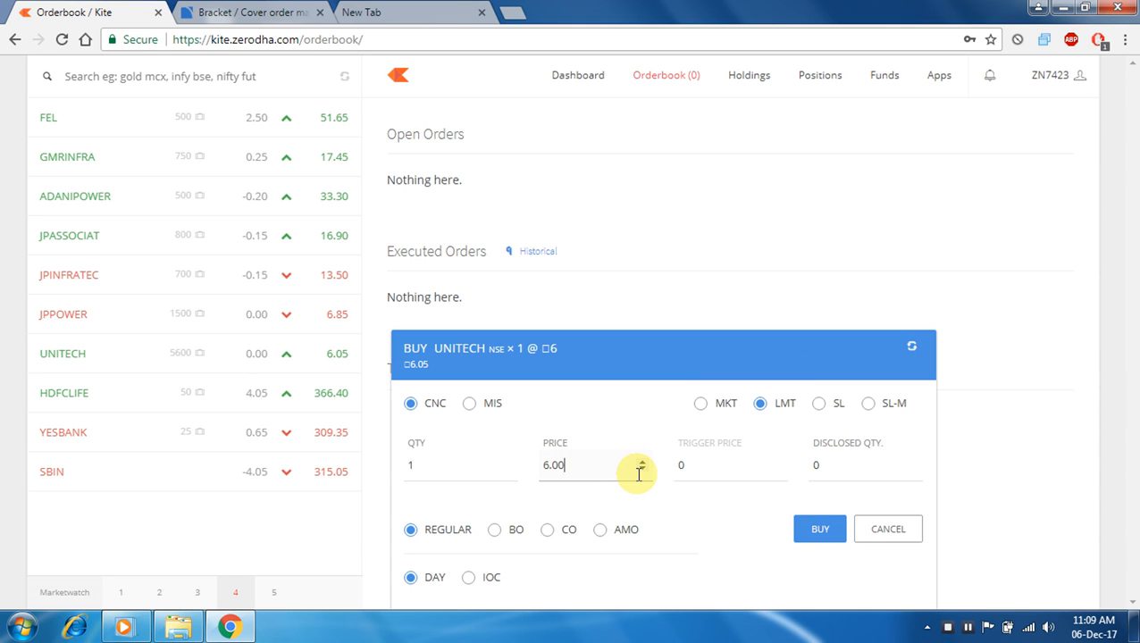
pyautogui.press('backspace')
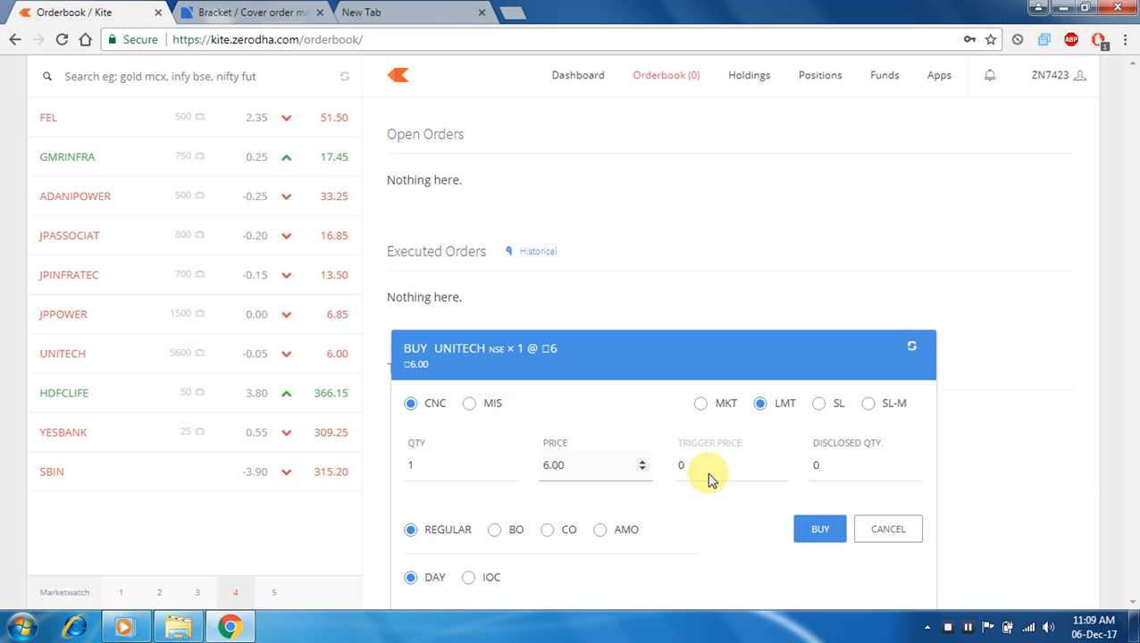
# Make the UNITECH buy an SL order at price 6.0, trying trigger 5.90 then leaving it blank.
pyautogui.click(818, 404)
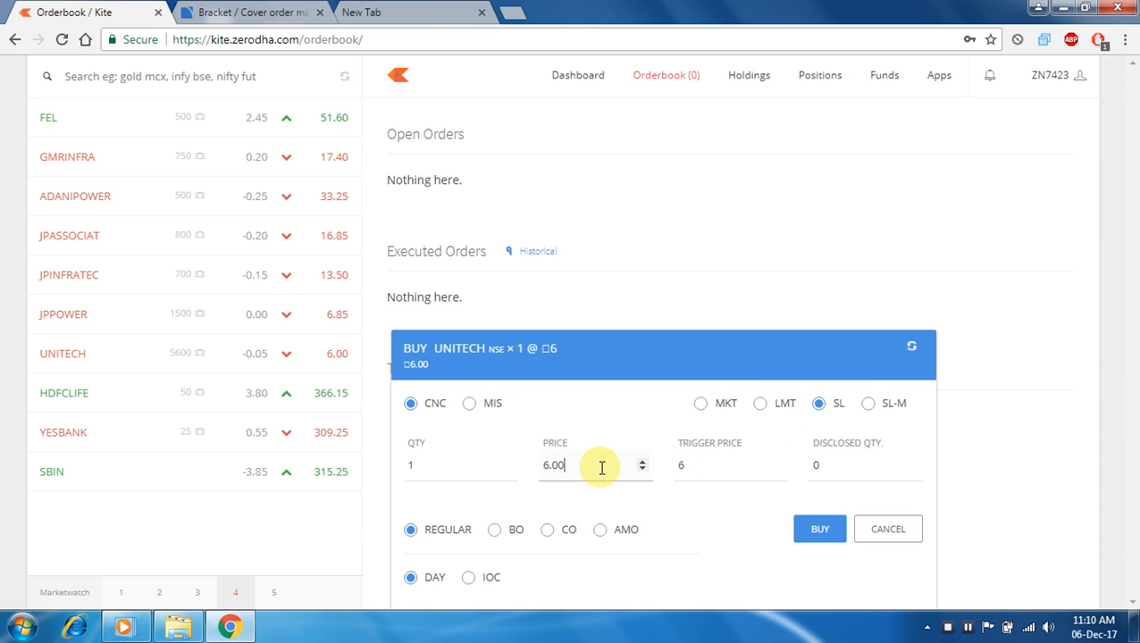
pyautogui.click(640, 461)
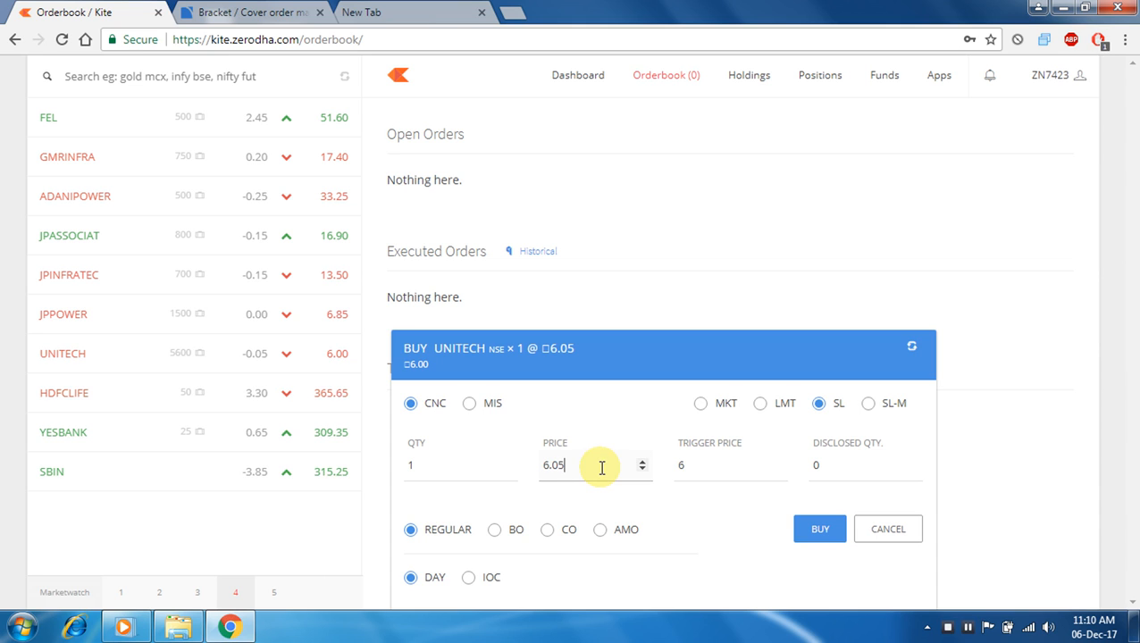
pyautogui.press('Backspace')
pyautogui.write('5')
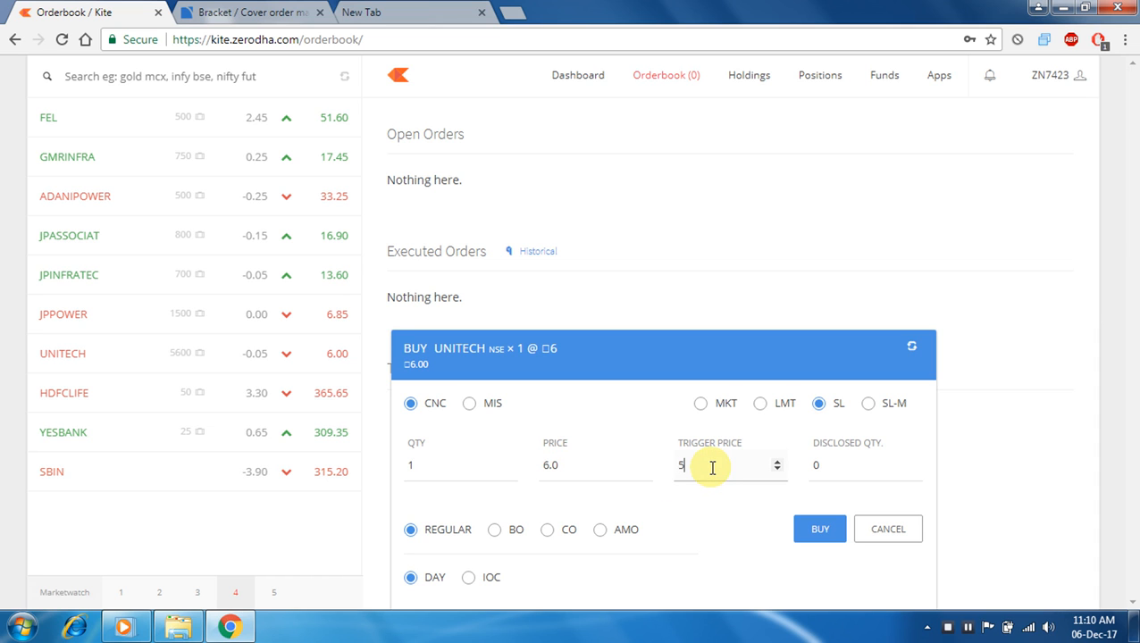
pyautogui.write('.90')
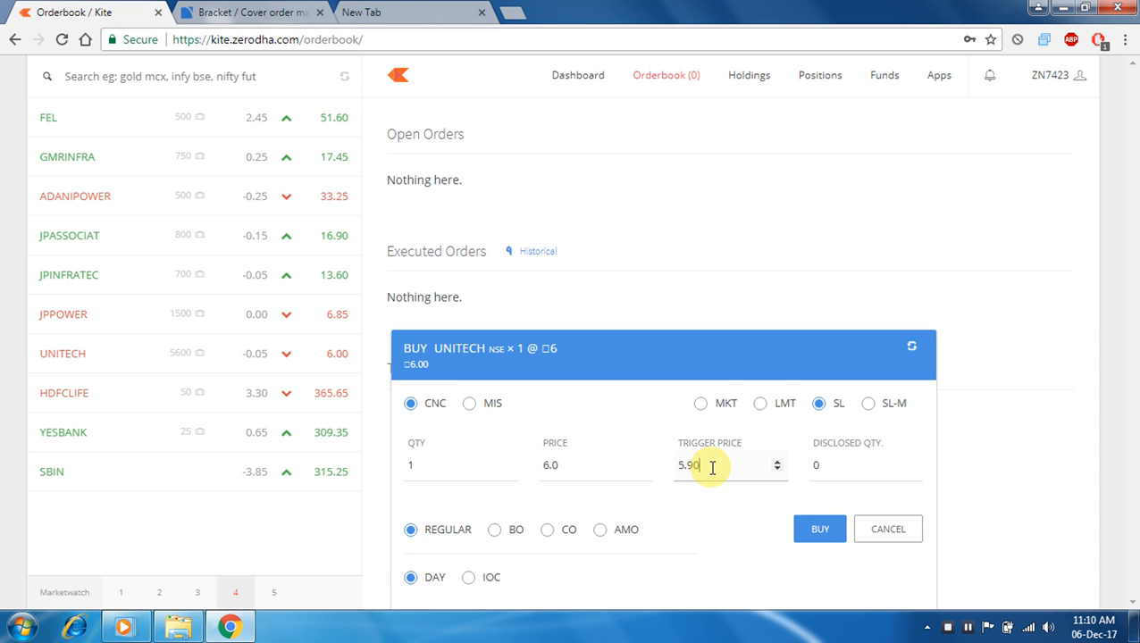
pyautogui.doubleClick(688, 465)
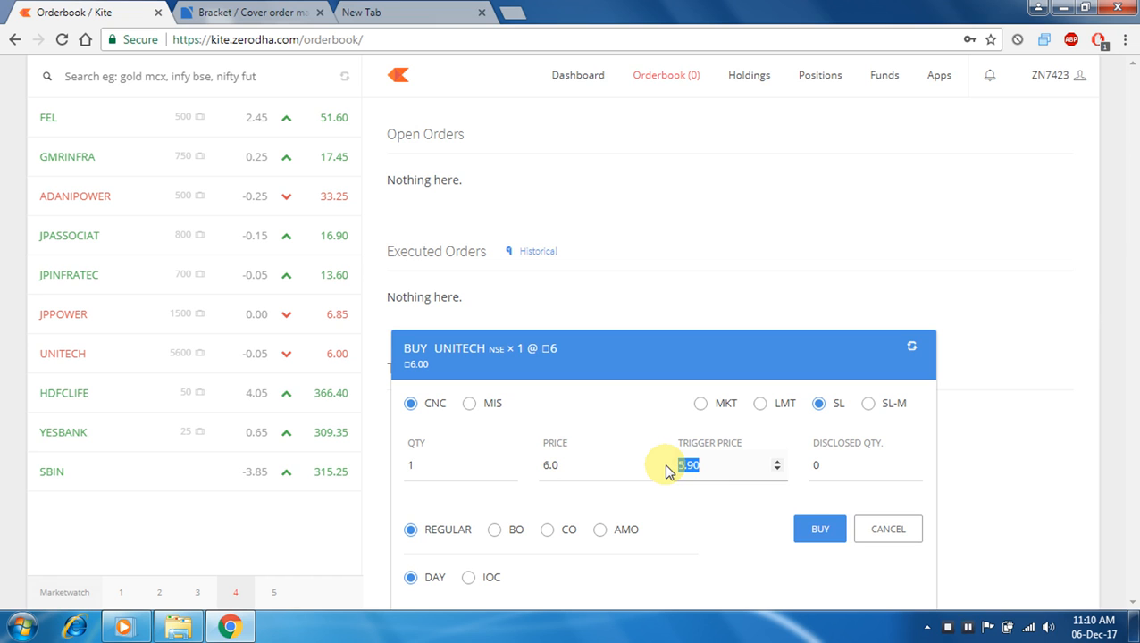
pyautogui.click(868, 404)
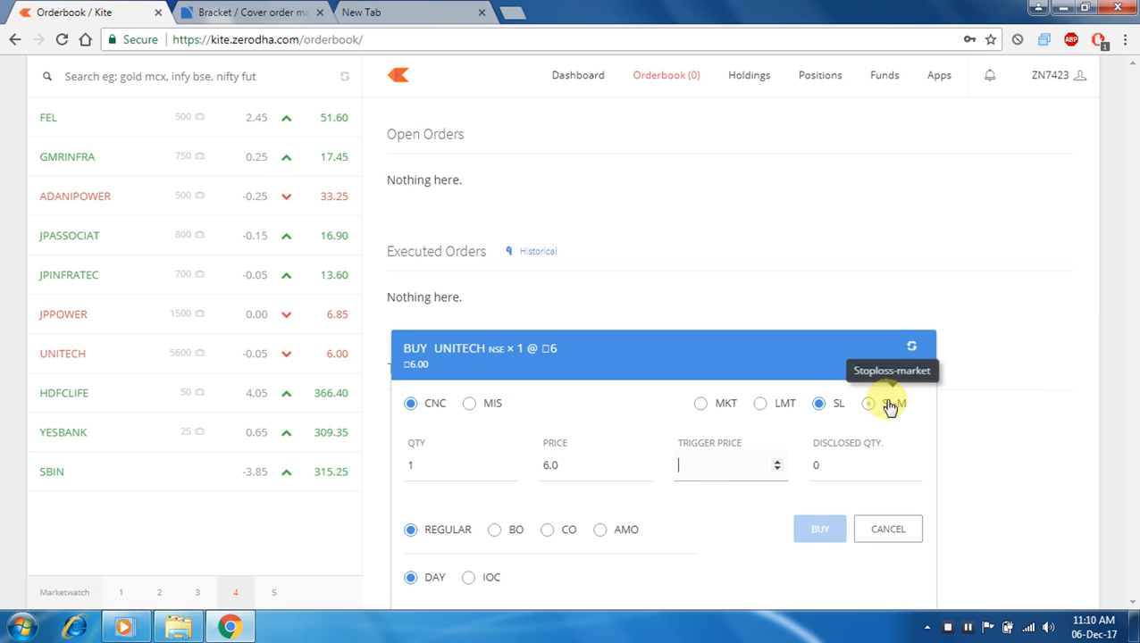
# Try SL-M with trigger 5.90, then submit the UNITECH buy as a plain MKT order.
pyautogui.click(869, 404)
pyautogui.write('6')
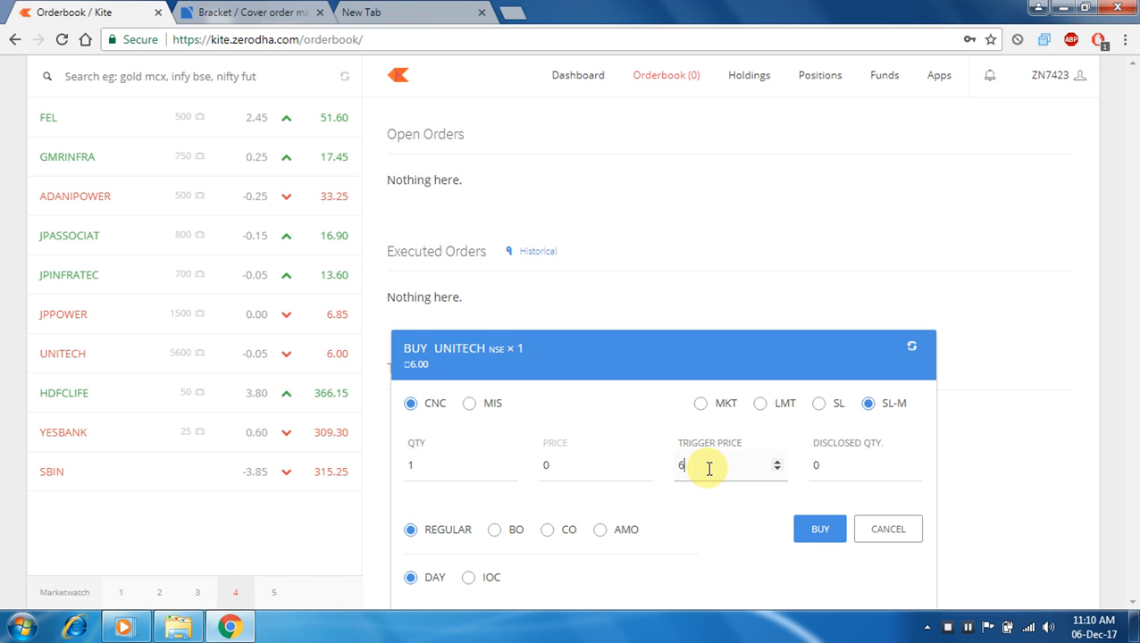
pyautogui.write('5.90')
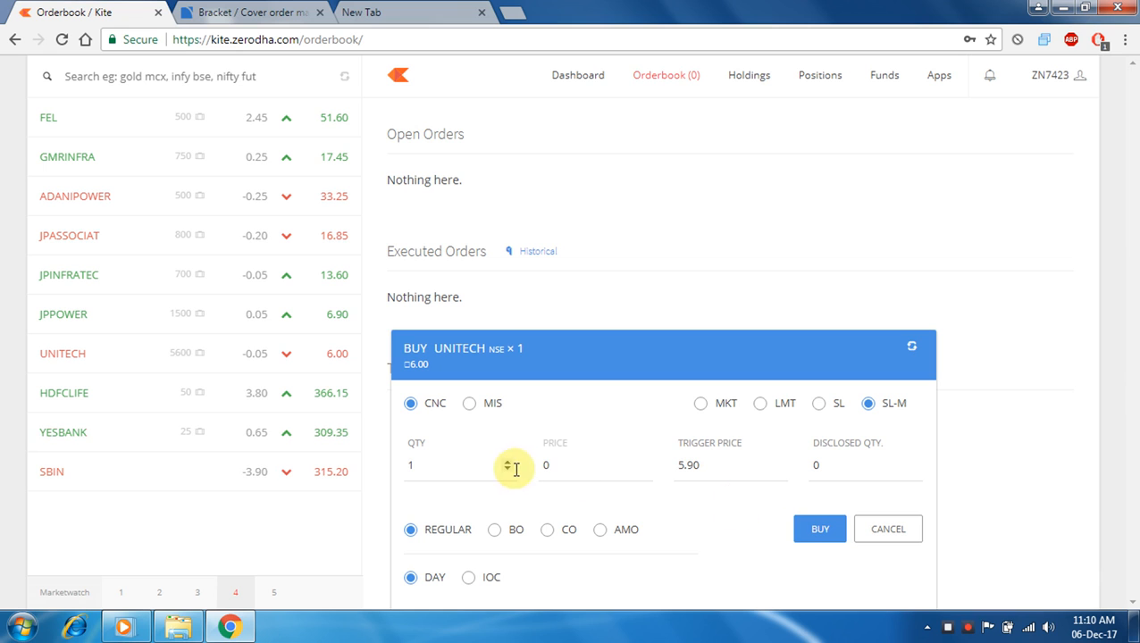
pyautogui.click(701, 404)
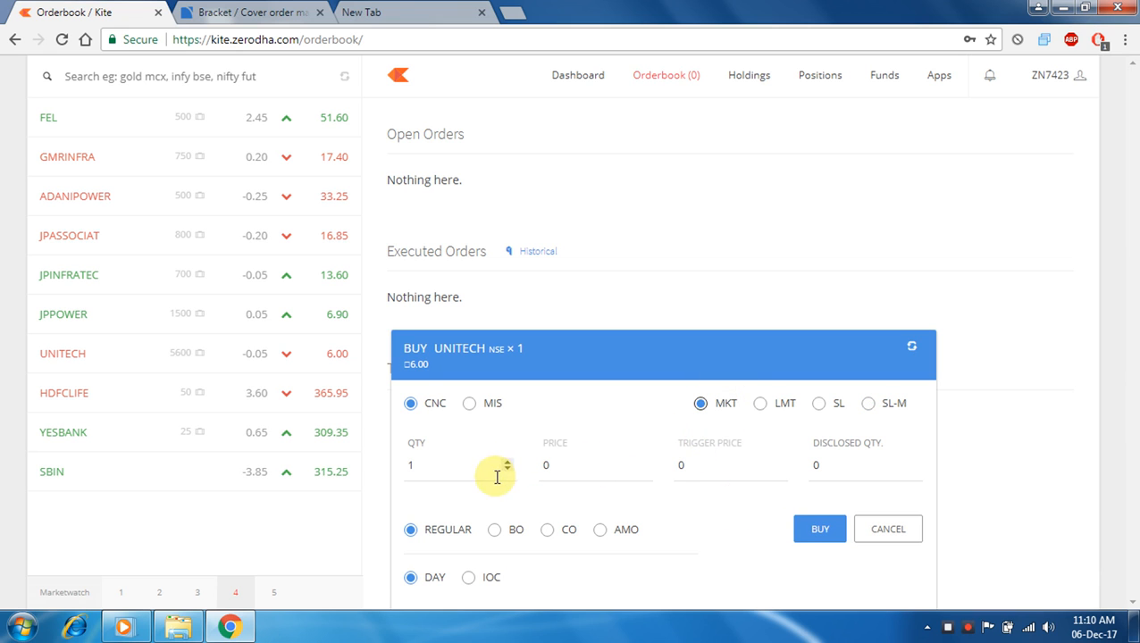
pyautogui.click(819, 529)
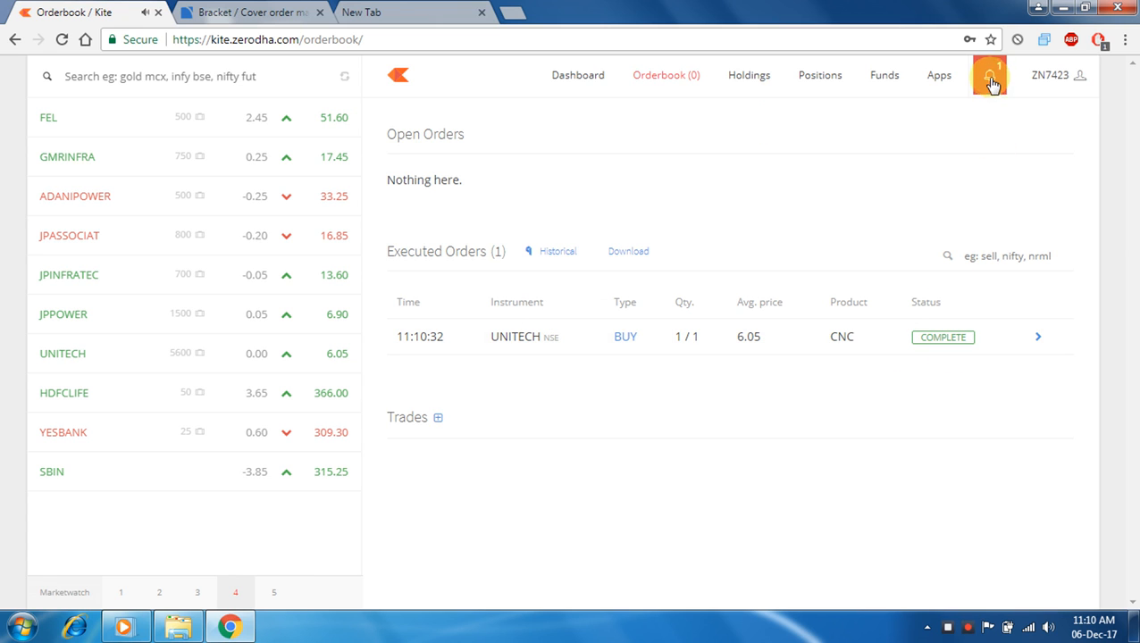
pyautogui.click(990, 75)
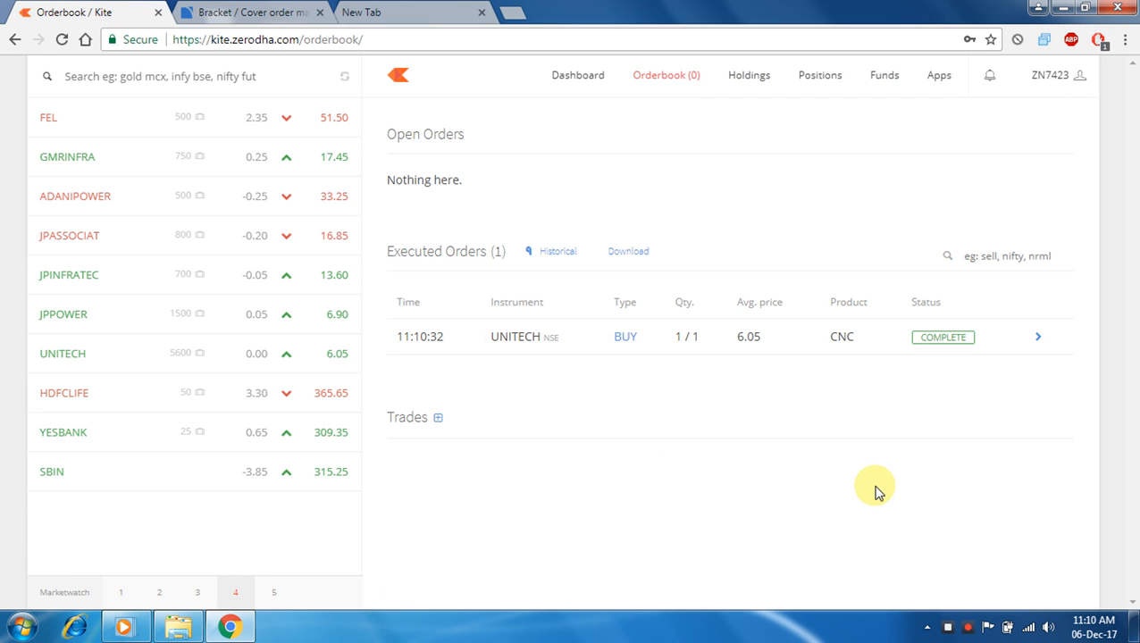
pyautogui.moveTo(892, 544)
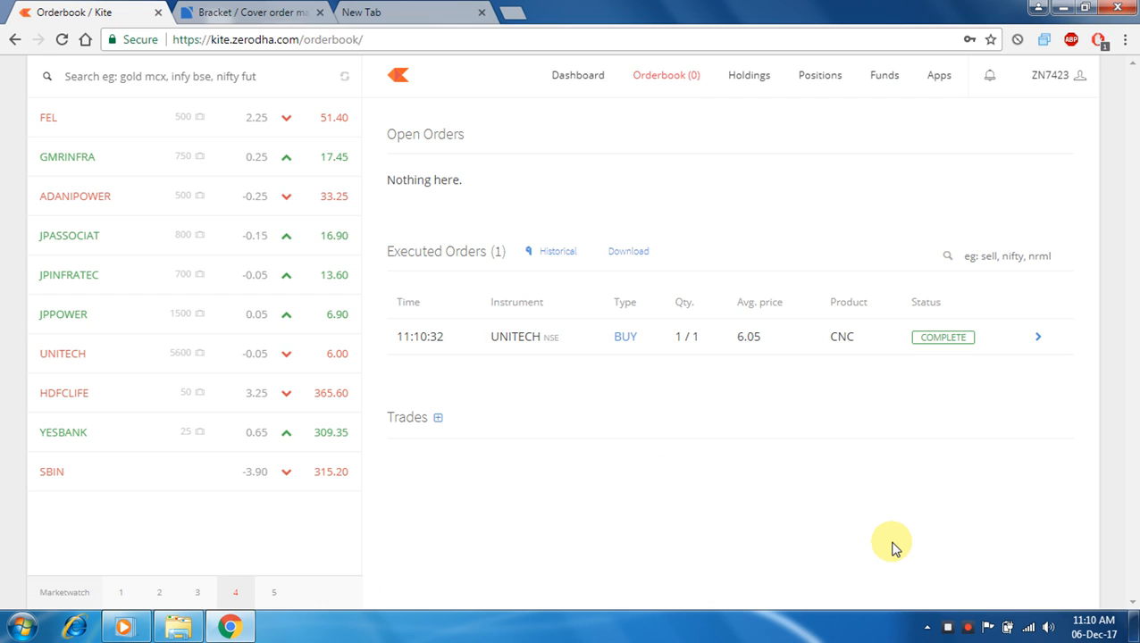
pyautogui.moveTo(922, 570)
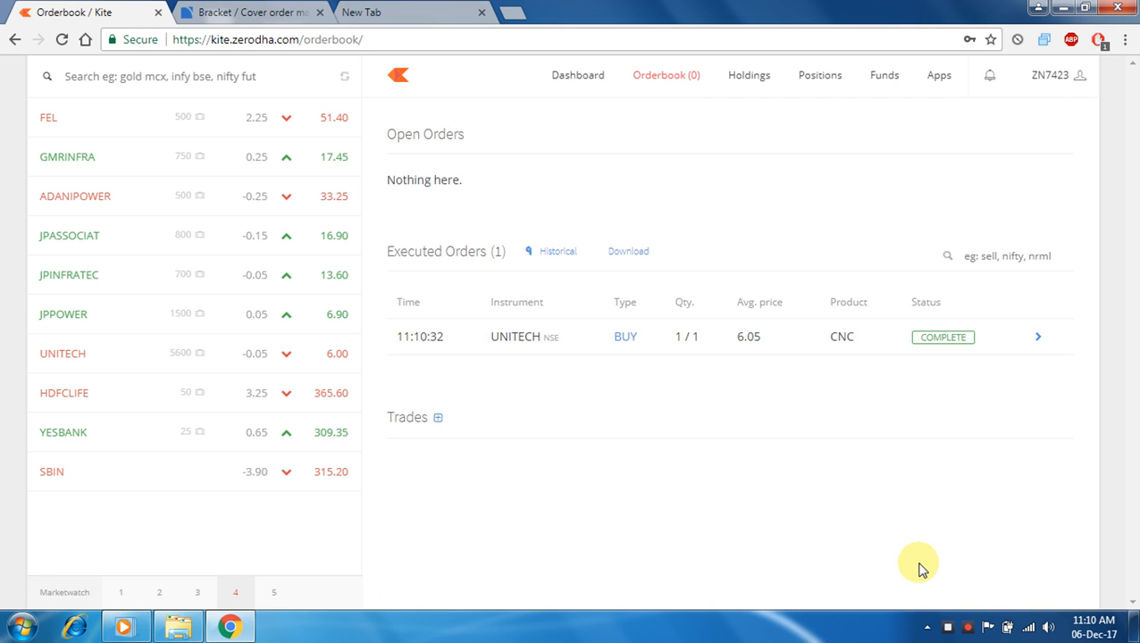